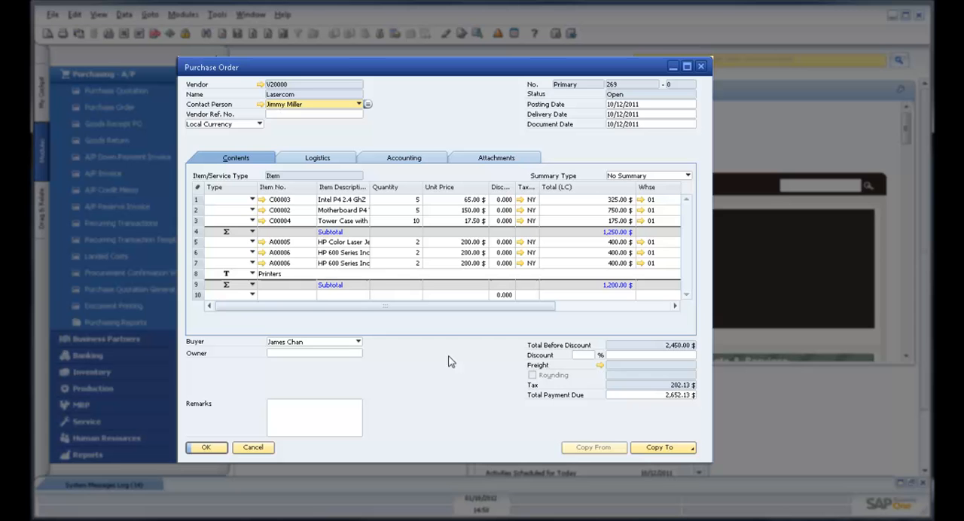
mouse_move(446, 428)
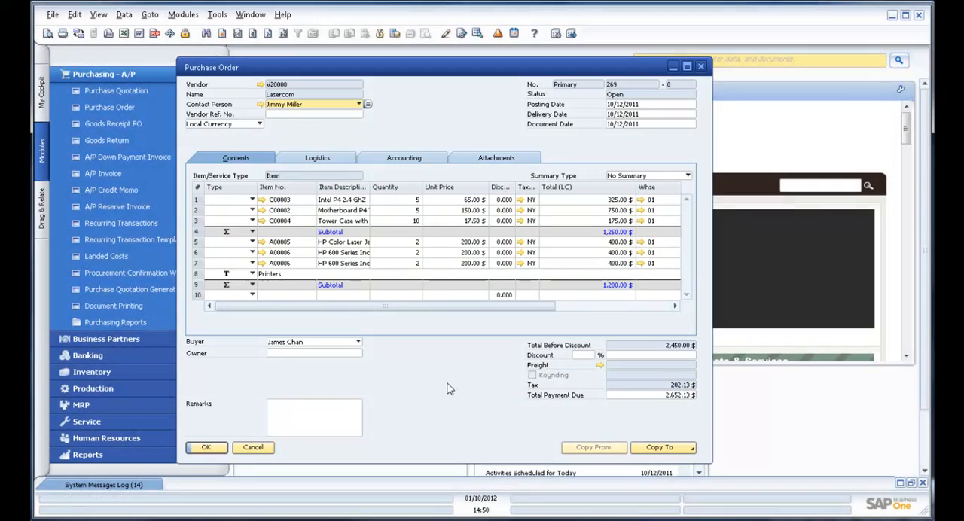
Step: Show the Copy To list of target documents for the open purchase order
left_click(660, 446)
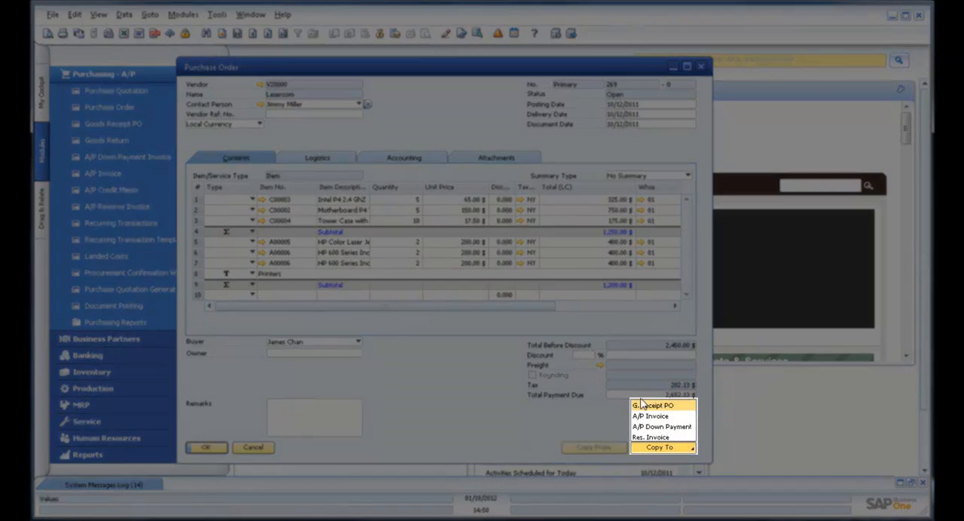
Step: Create a Goods Receipt PO, delete the HP 600 Series (A0006) rows and set the HP Color Laser (A0005) quantity to 1
left_click(654, 405)
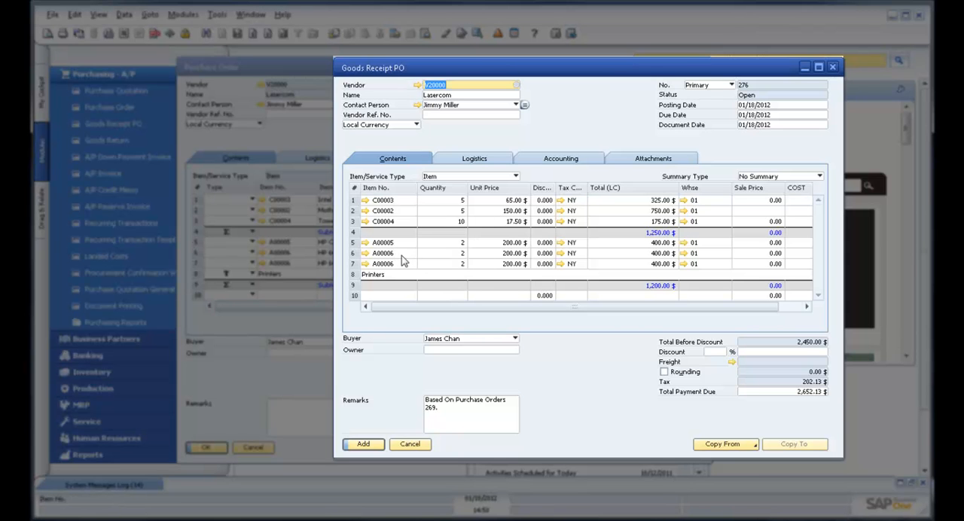
left_click(384, 253)
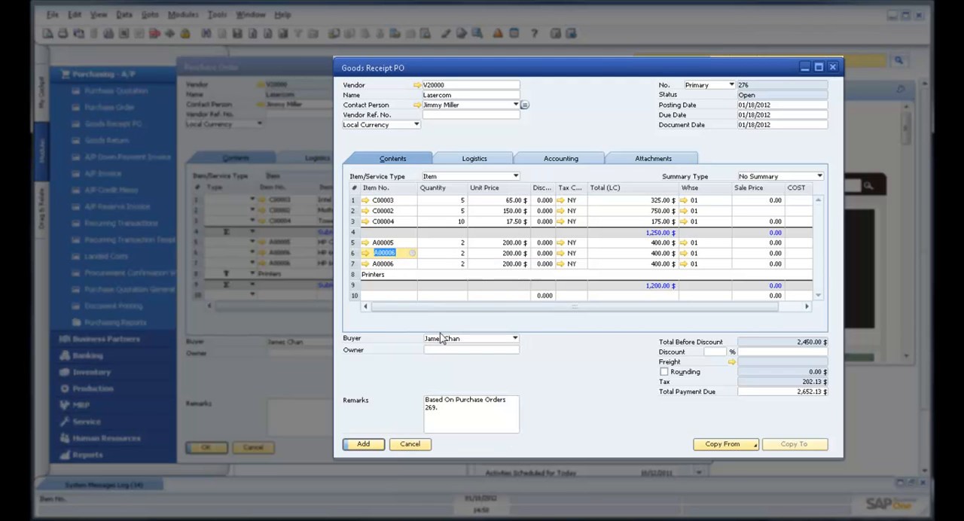
right_click(384, 264)
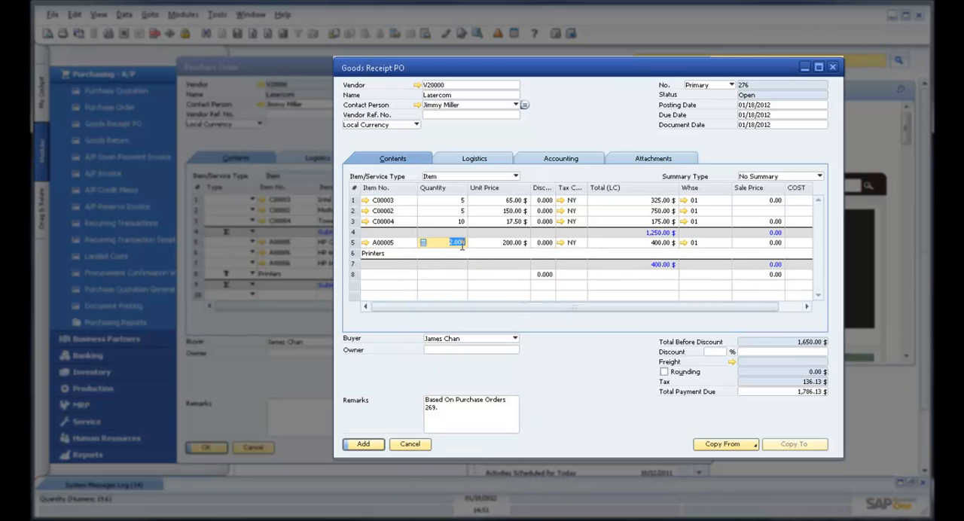
type("1.000")
left_click(443, 221)
type("6")
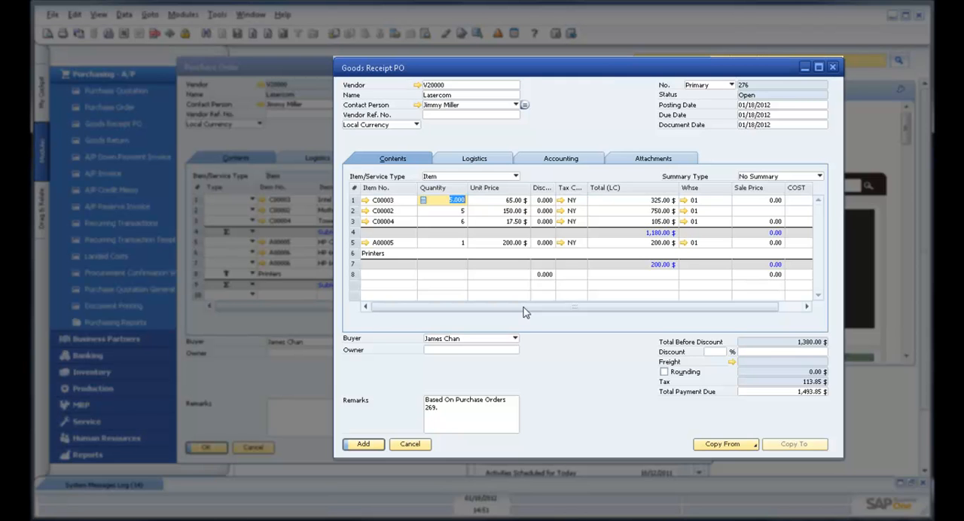
left_click(363, 443)
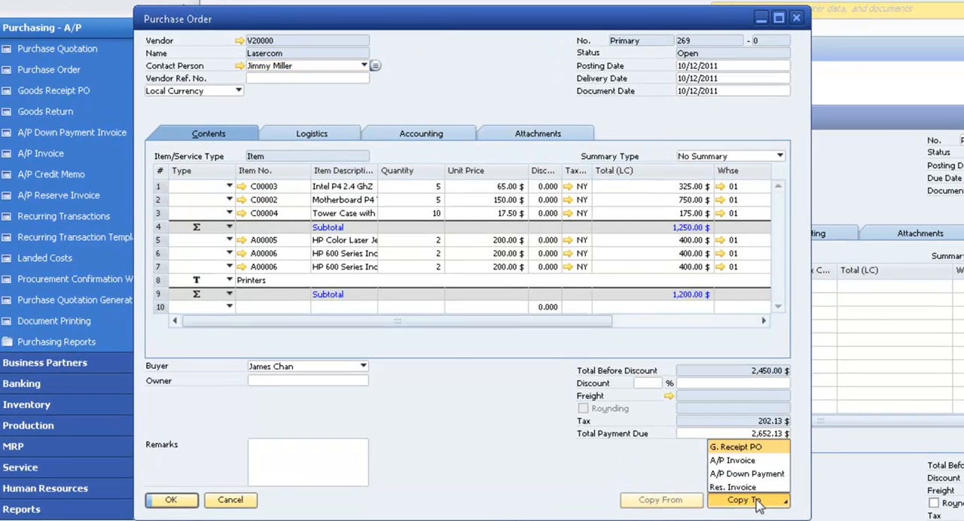
Step: Create a second Goods Receipt PO from the order carrying the remaining open quantities of 1,200
left_click(735, 446)
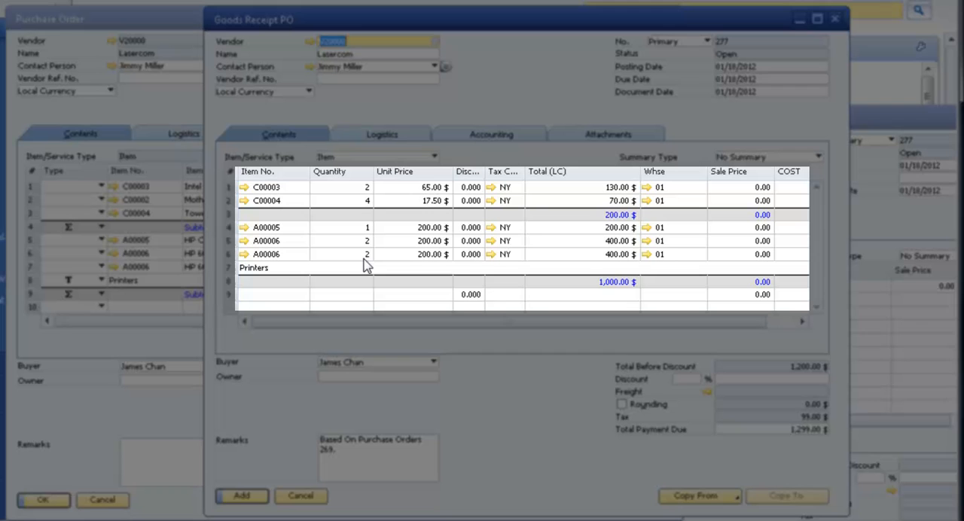
mouse_move(360, 253)
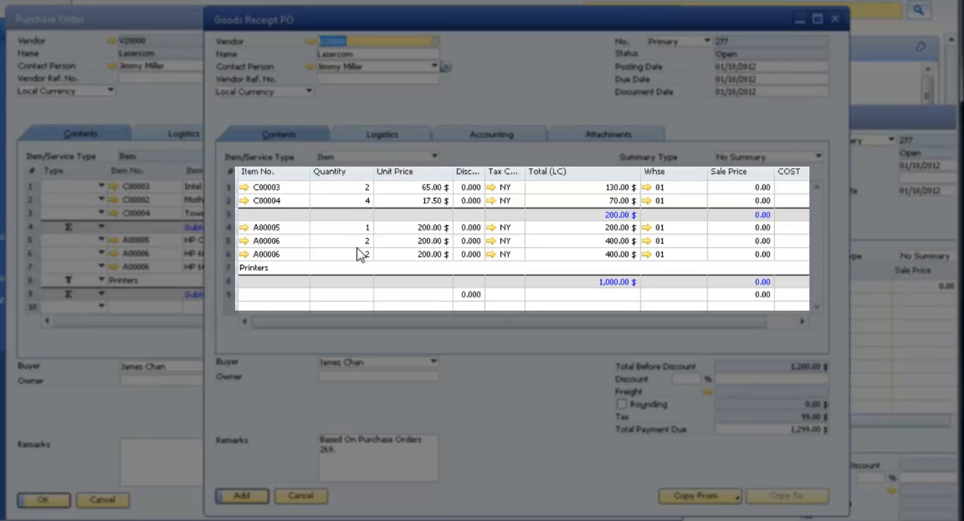
mouse_move(362, 254)
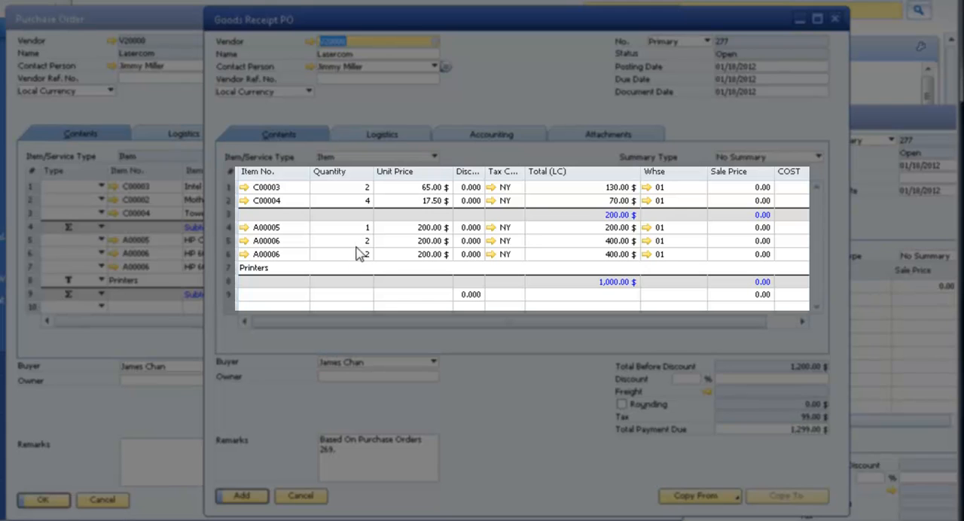
mouse_move(365, 233)
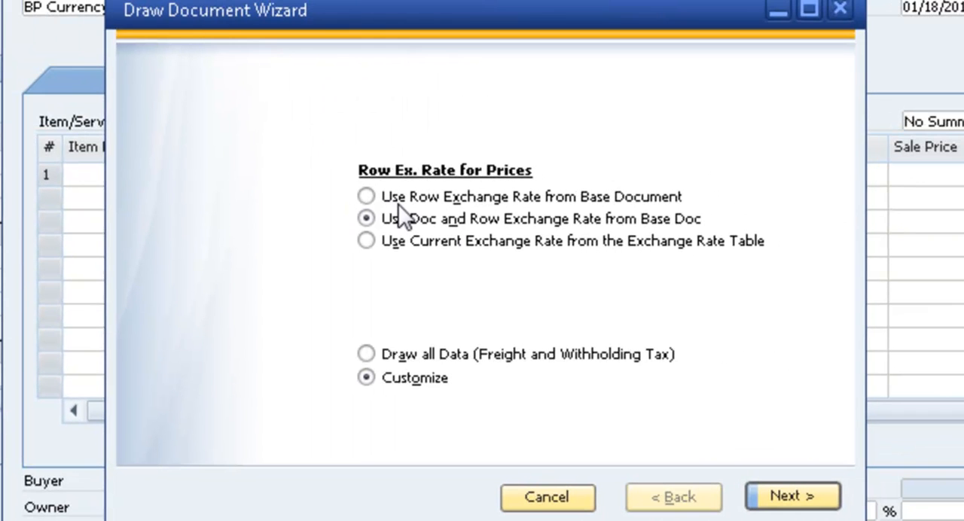
mouse_move(414, 255)
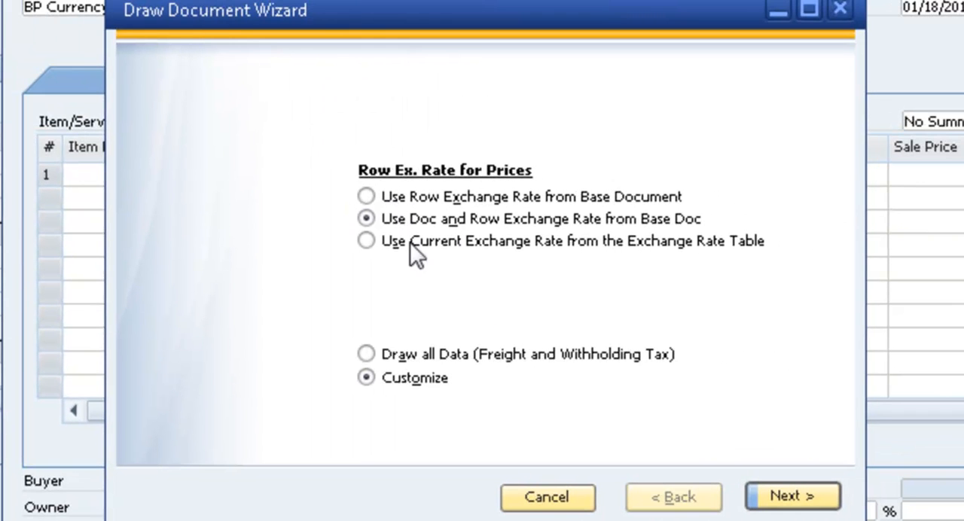
mouse_move(61, 279)
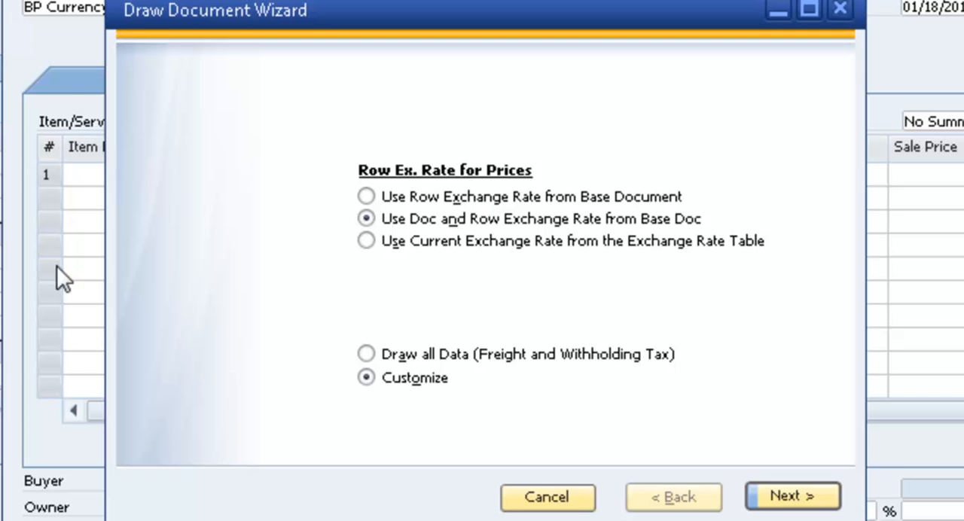
mouse_move(624, 232)
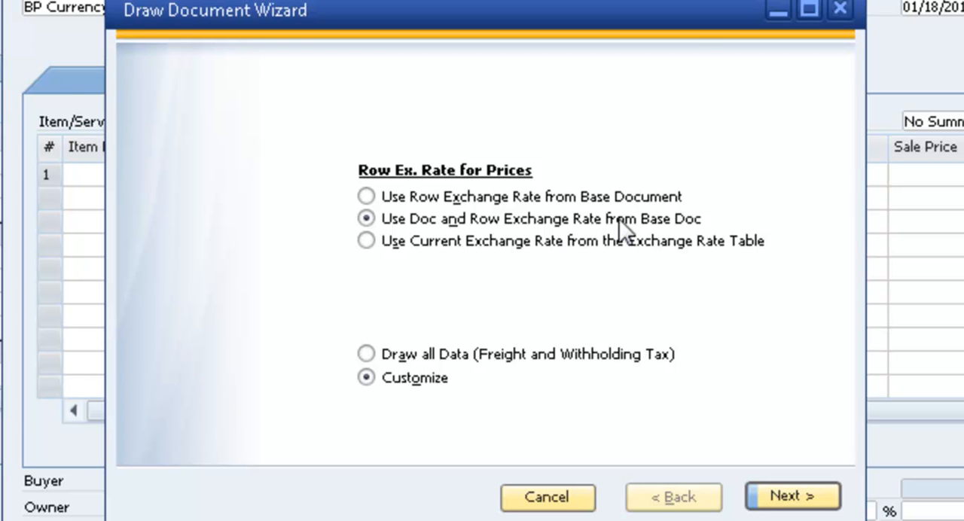
mouse_move(622, 232)
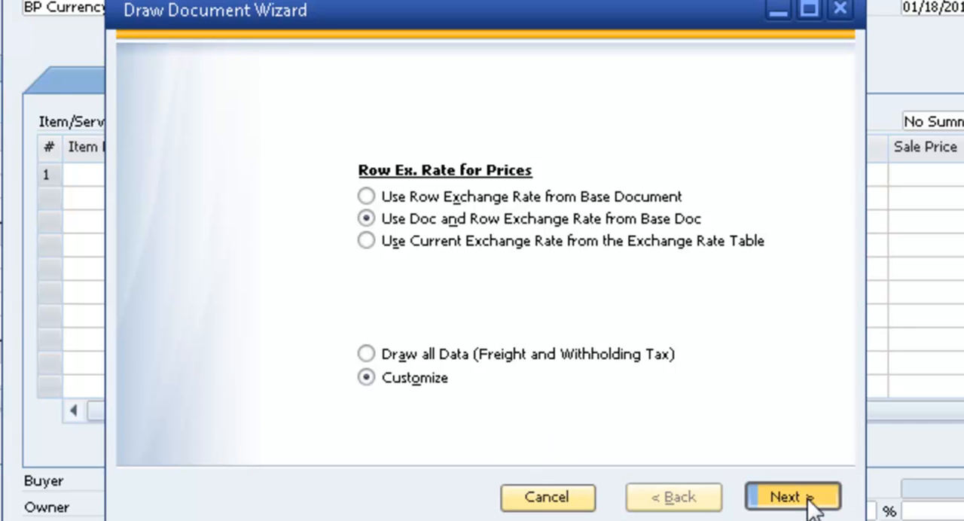
Step: Draw all item lines of base purchase order 269 into the receipt via the Draw Document Wizard
left_click(793, 497)
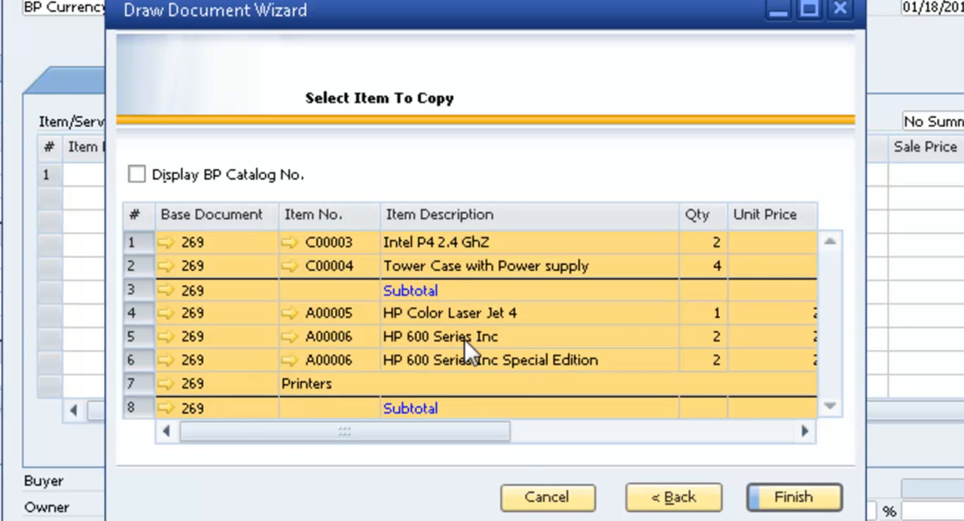
mouse_move(496, 369)
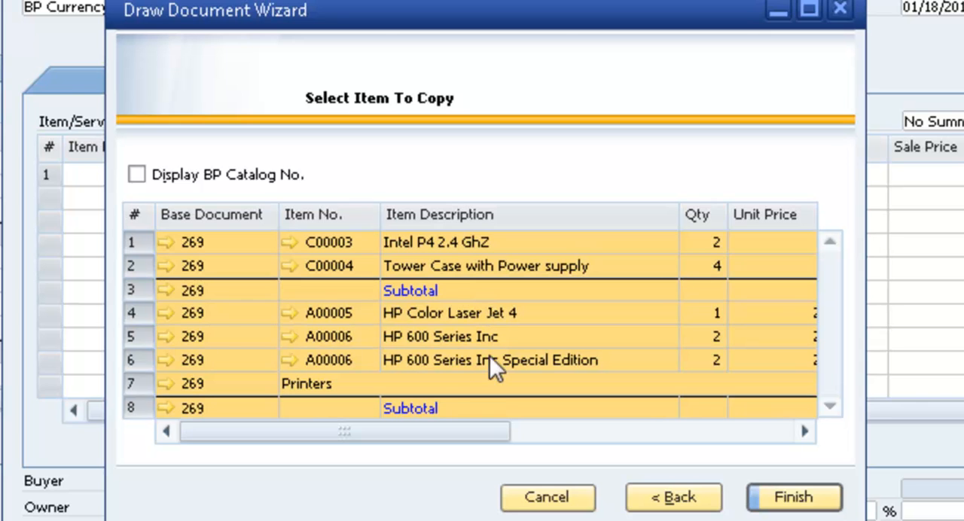
mouse_move(239, 412)
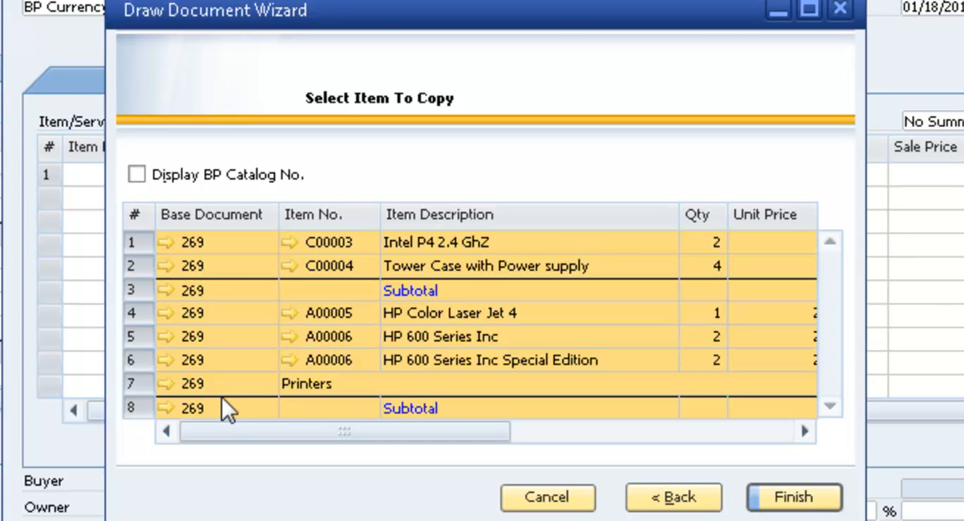
mouse_move(158, 374)
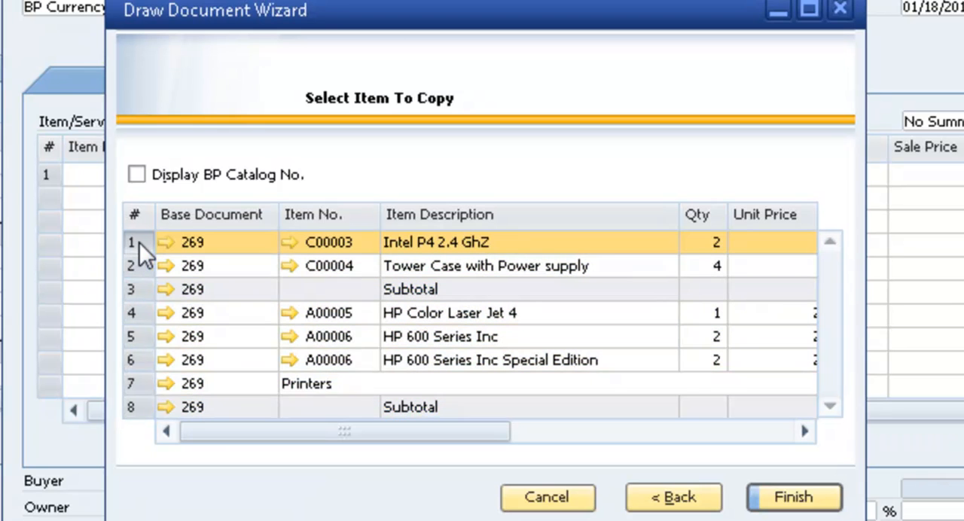
mouse_move(711, 254)
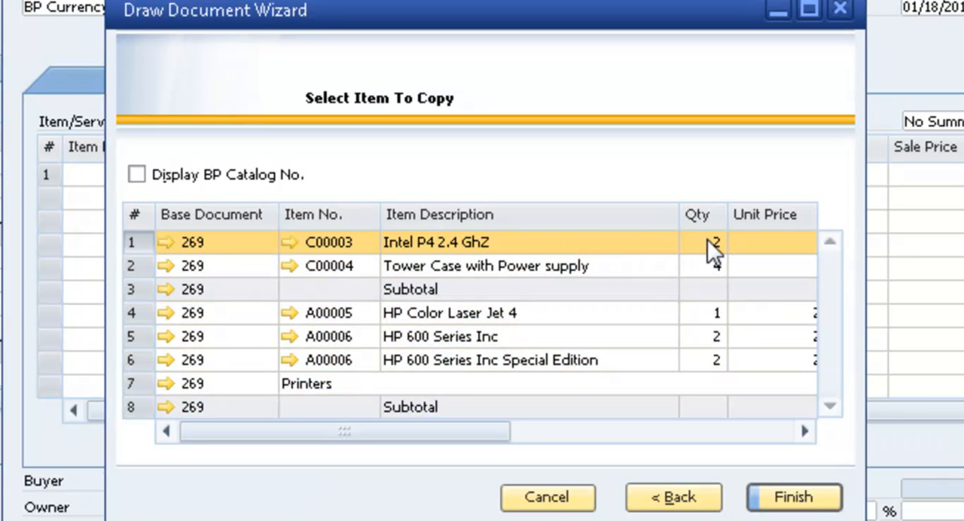
mouse_move(715, 275)
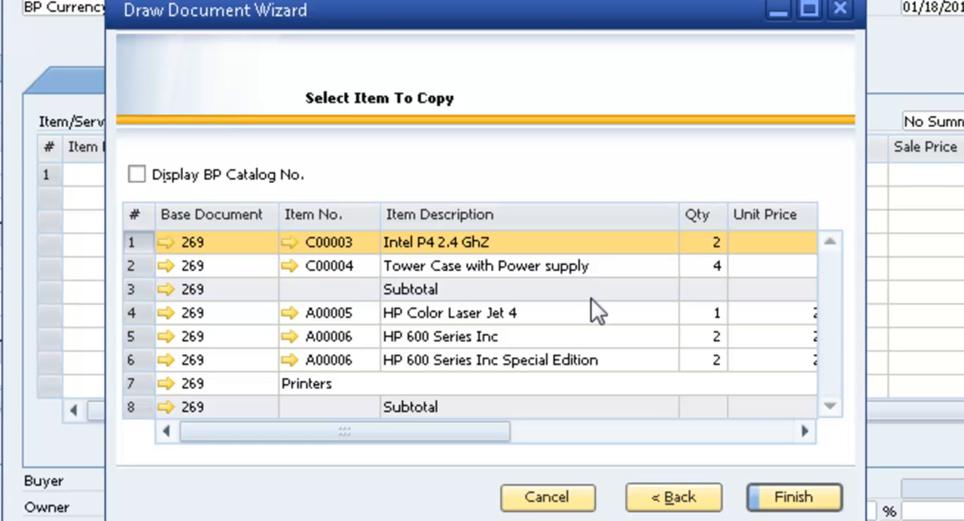
mouse_move(144, 280)
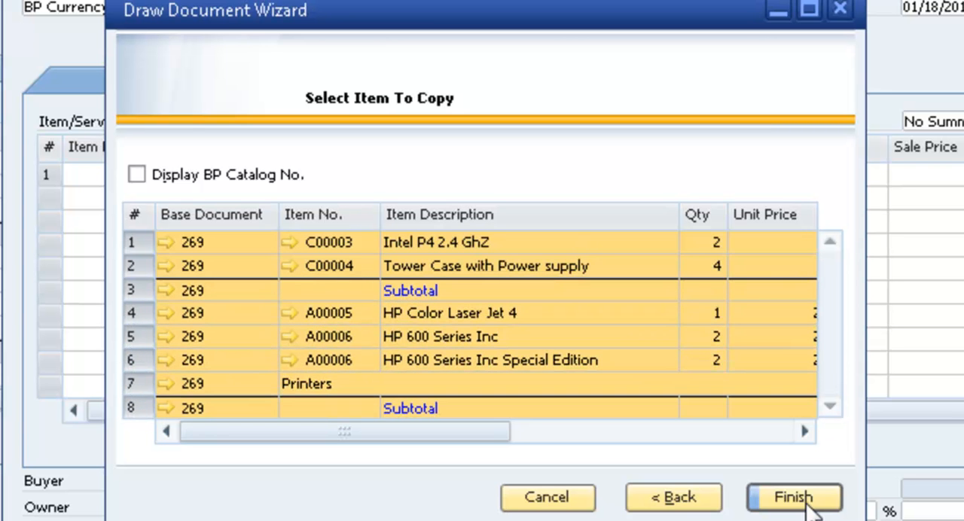
left_click(793, 497)
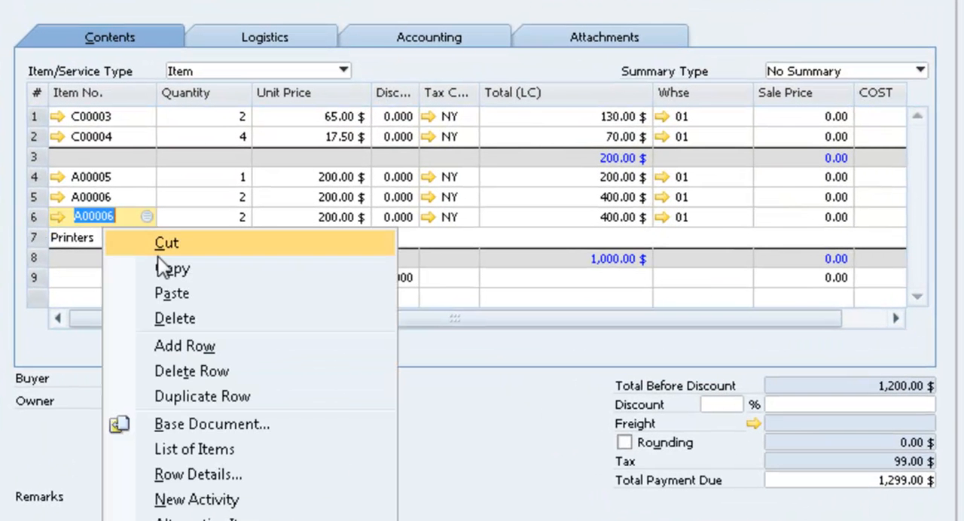
mouse_move(238, 217)
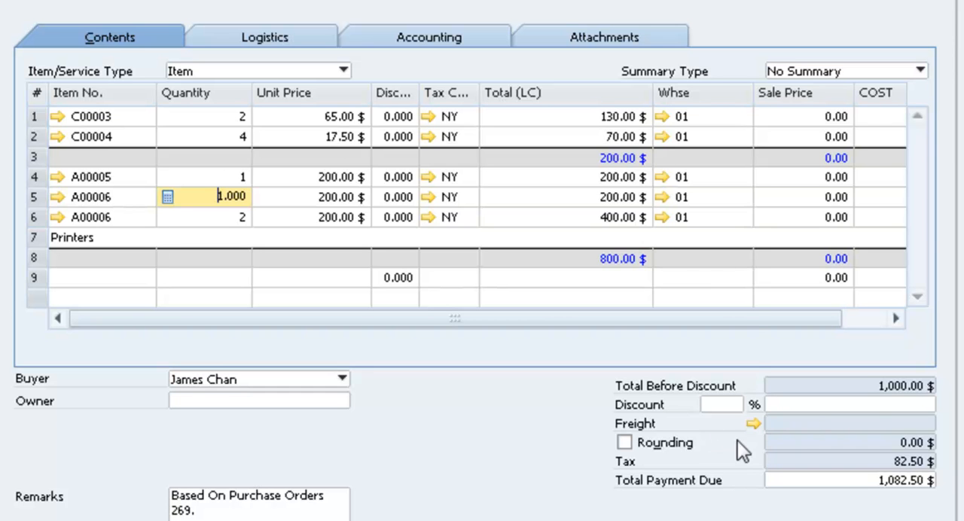
Step: Add 548.00 freight distributed by Quantity, raising the receipt's payment due to 1,630.50
left_click(733, 422)
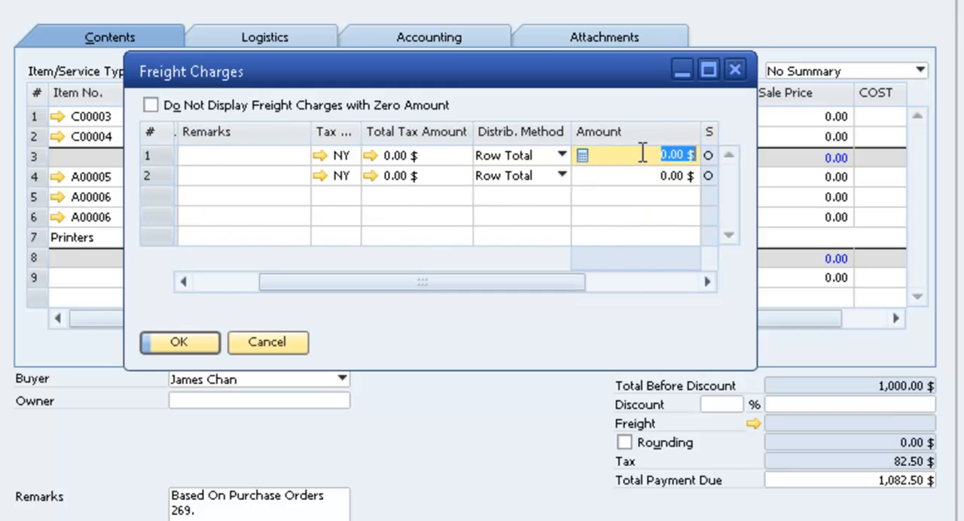
type("548")
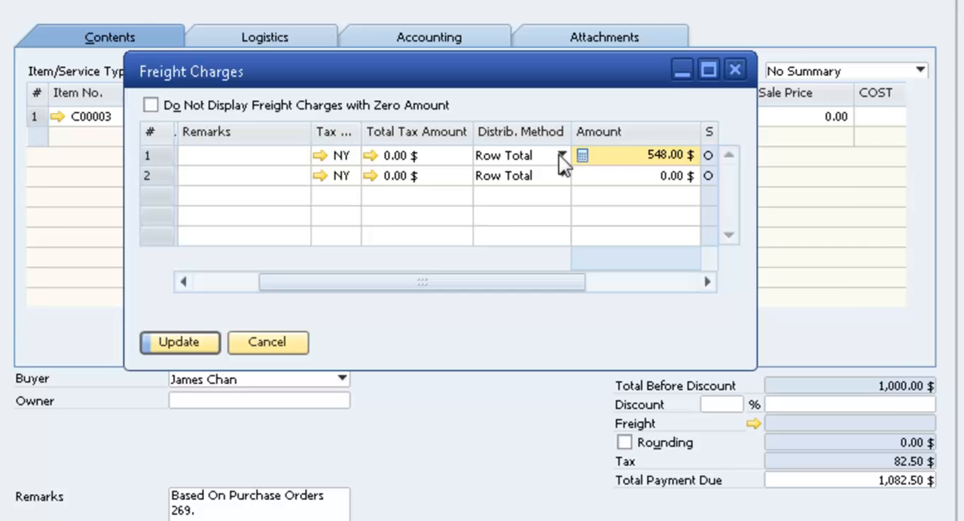
left_click(560, 155)
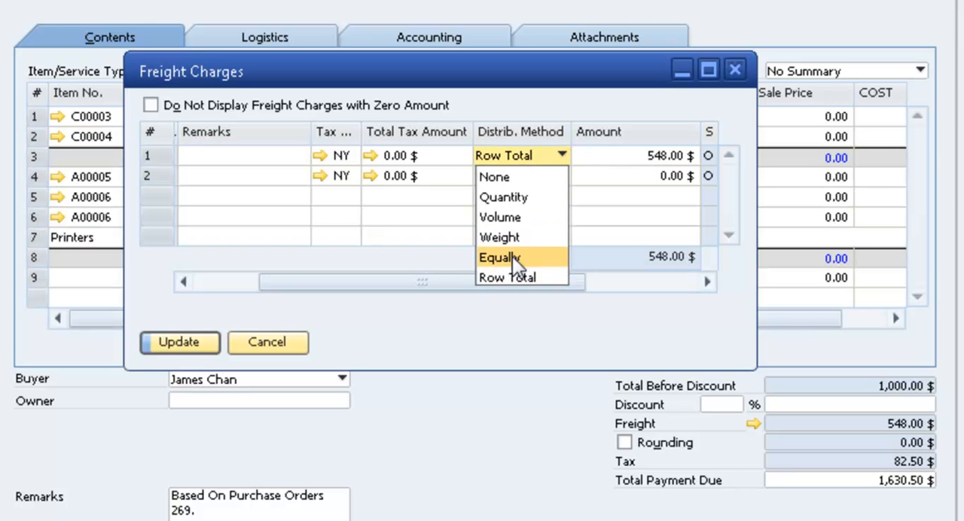
mouse_move(503, 196)
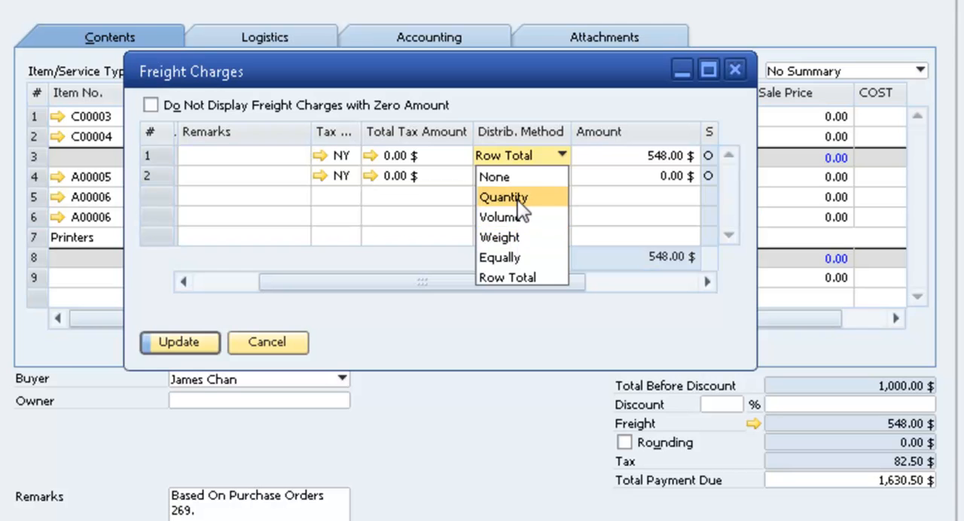
left_click(504, 196)
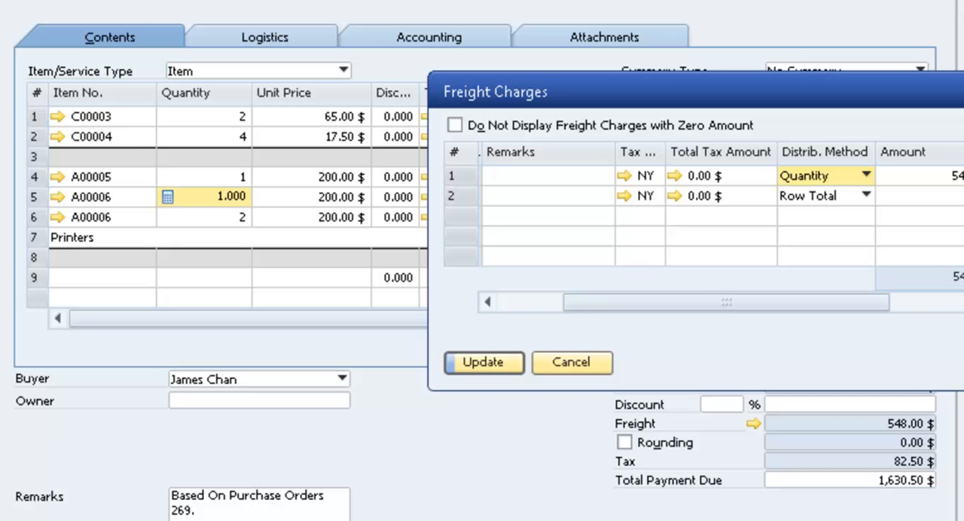
mouse_move(715, 384)
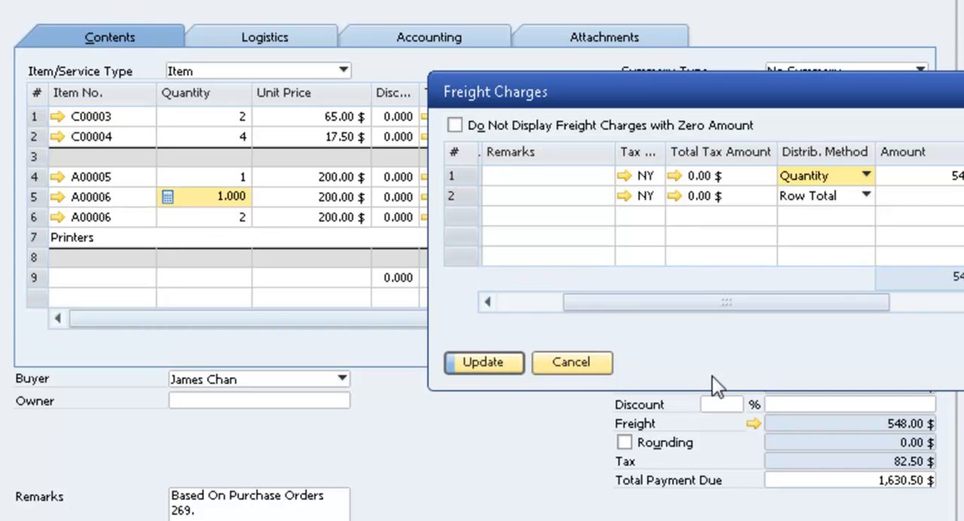
left_click(482, 363)
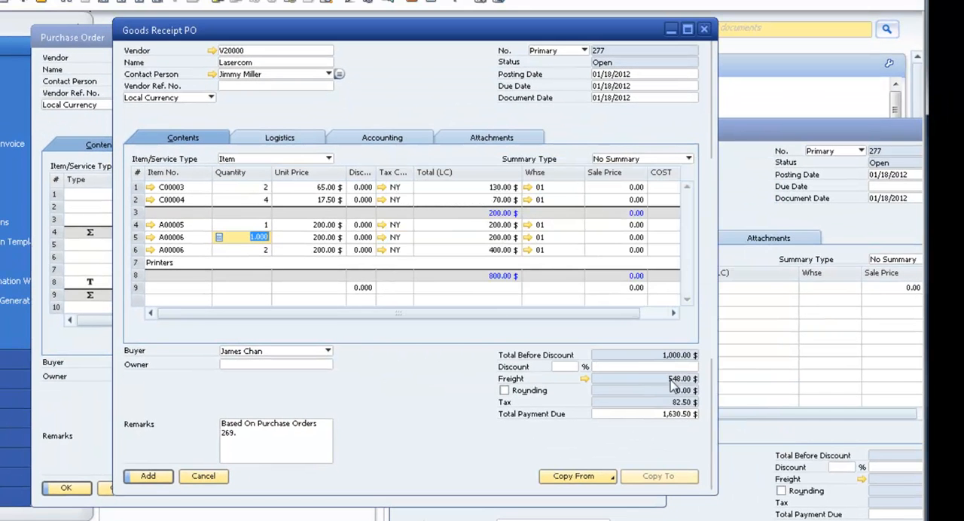
mouse_move(253, 481)
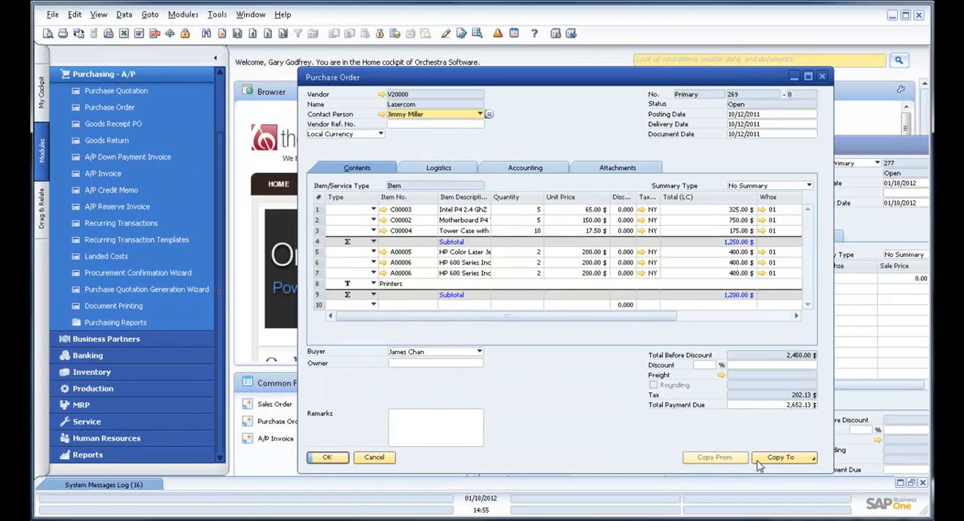
mouse_move(768, 465)
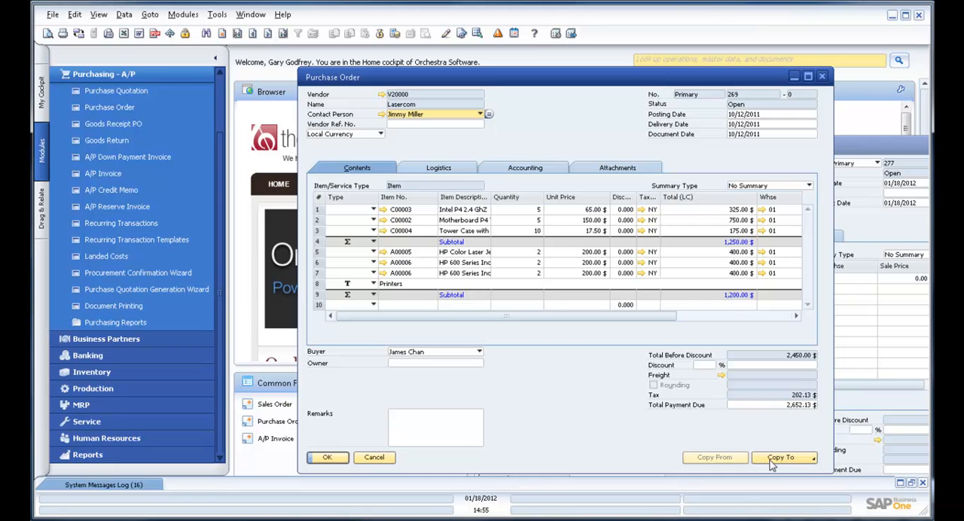
Step: Create another, still-blank Goods Receipt PO from the original purchase order
left_click(784, 458)
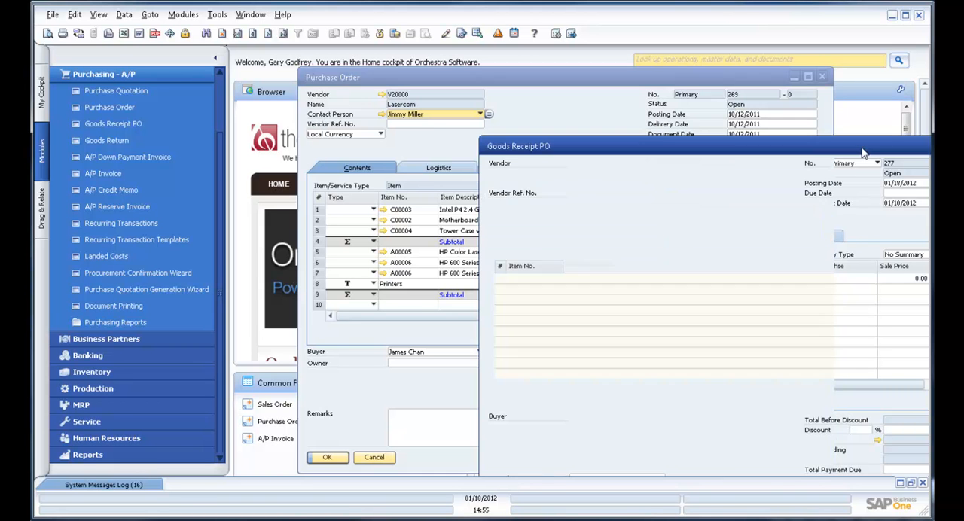